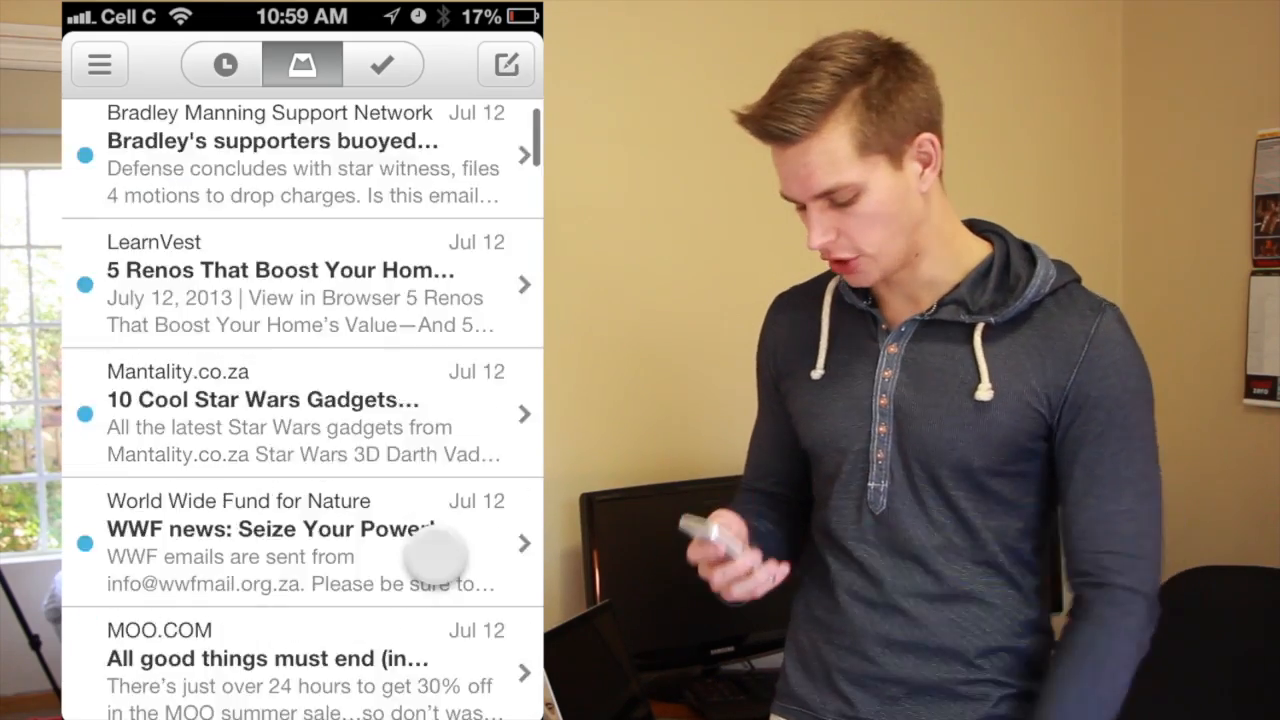
Step: Scroll the inbox to its end, where Load More Messages shows about 9000 conversations
scroll(down, 3)
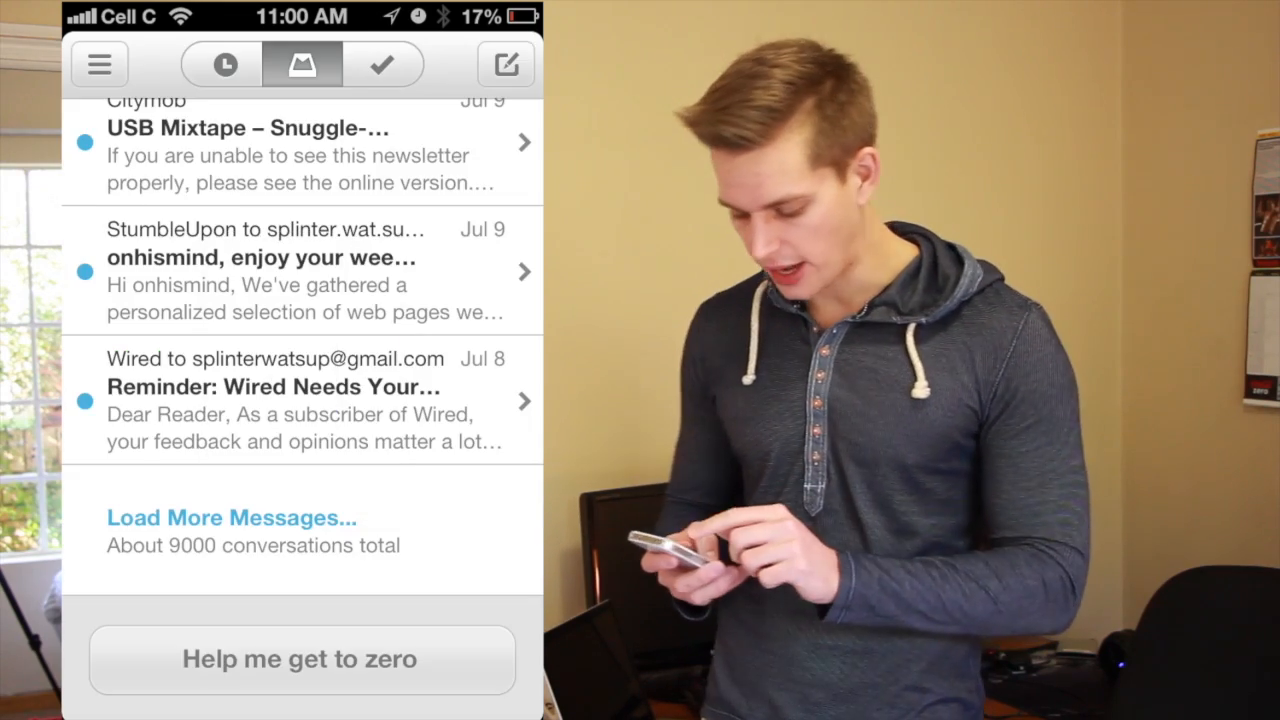
click(99, 64)
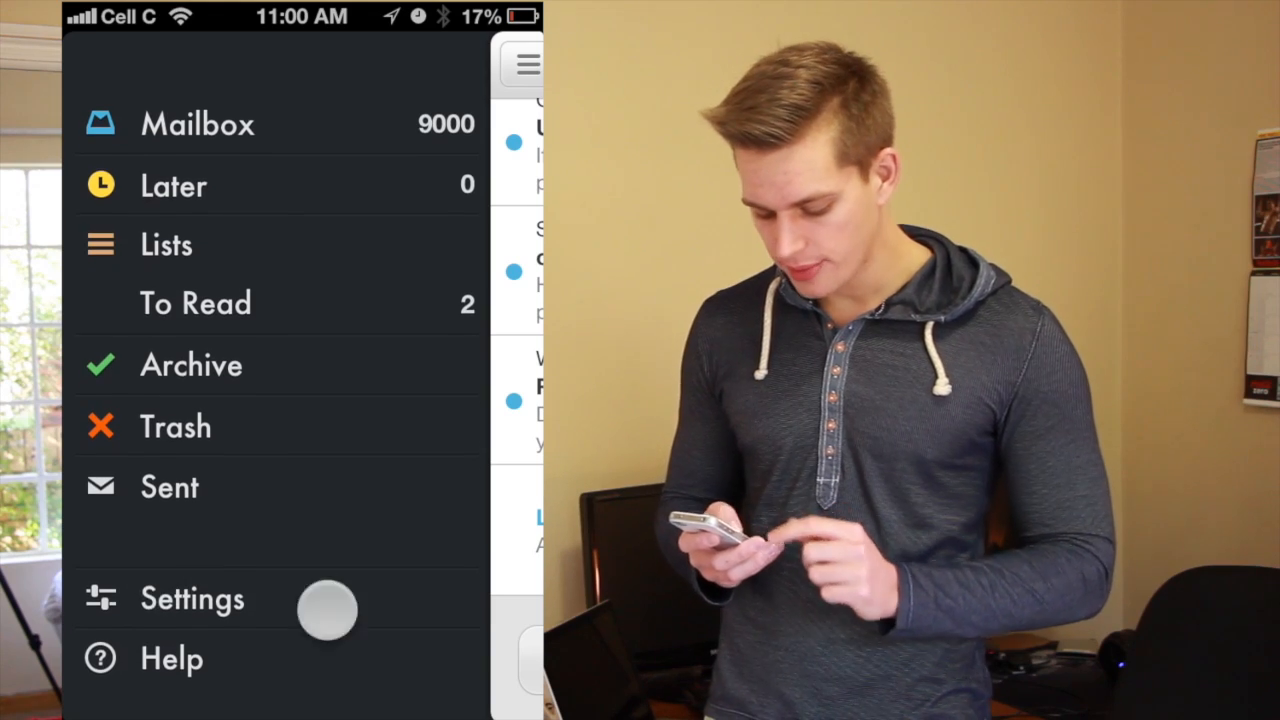
click(191, 598)
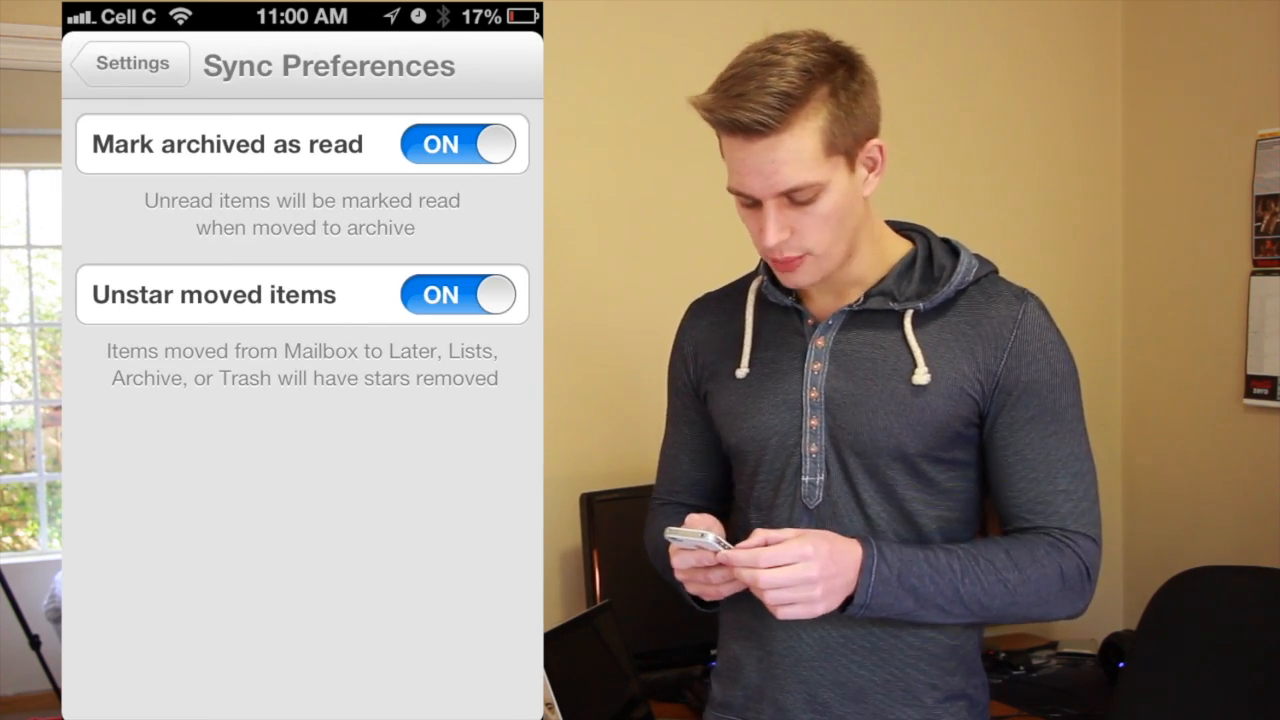
click(128, 64)
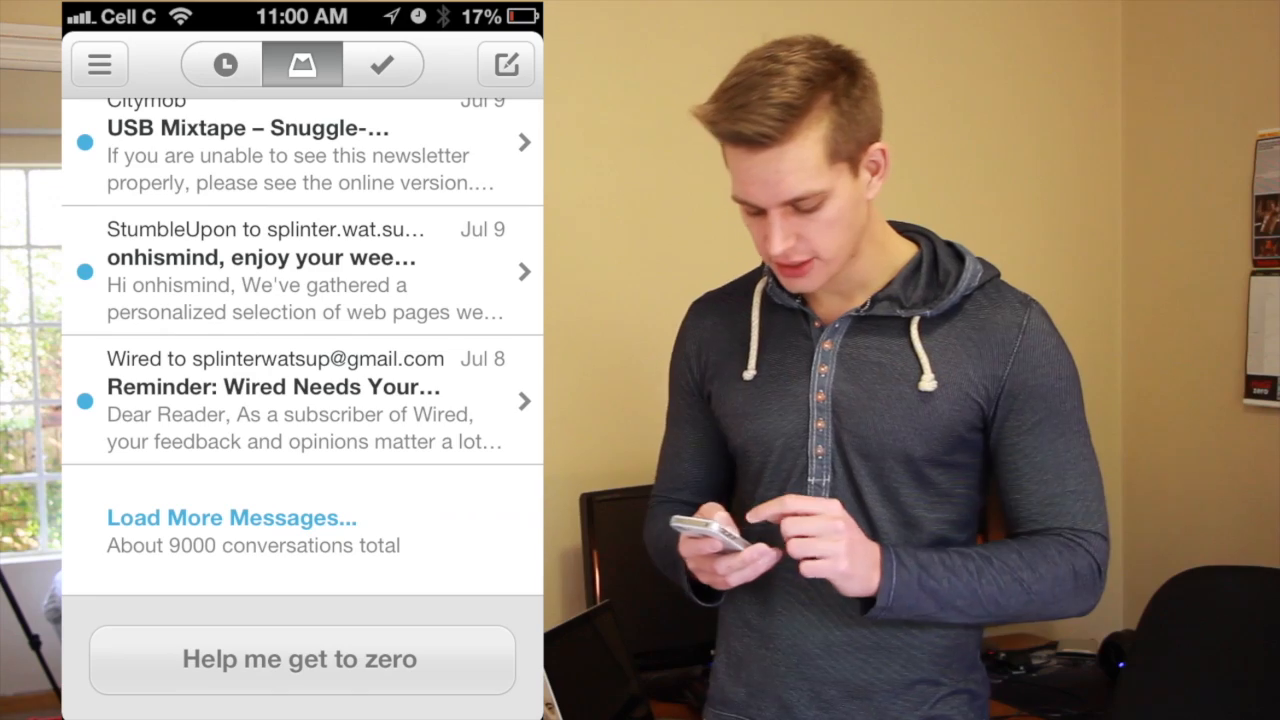
Step: Archive the entire inbox via Help me get to zero with Archive Everything, confirming the alert
click(301, 658)
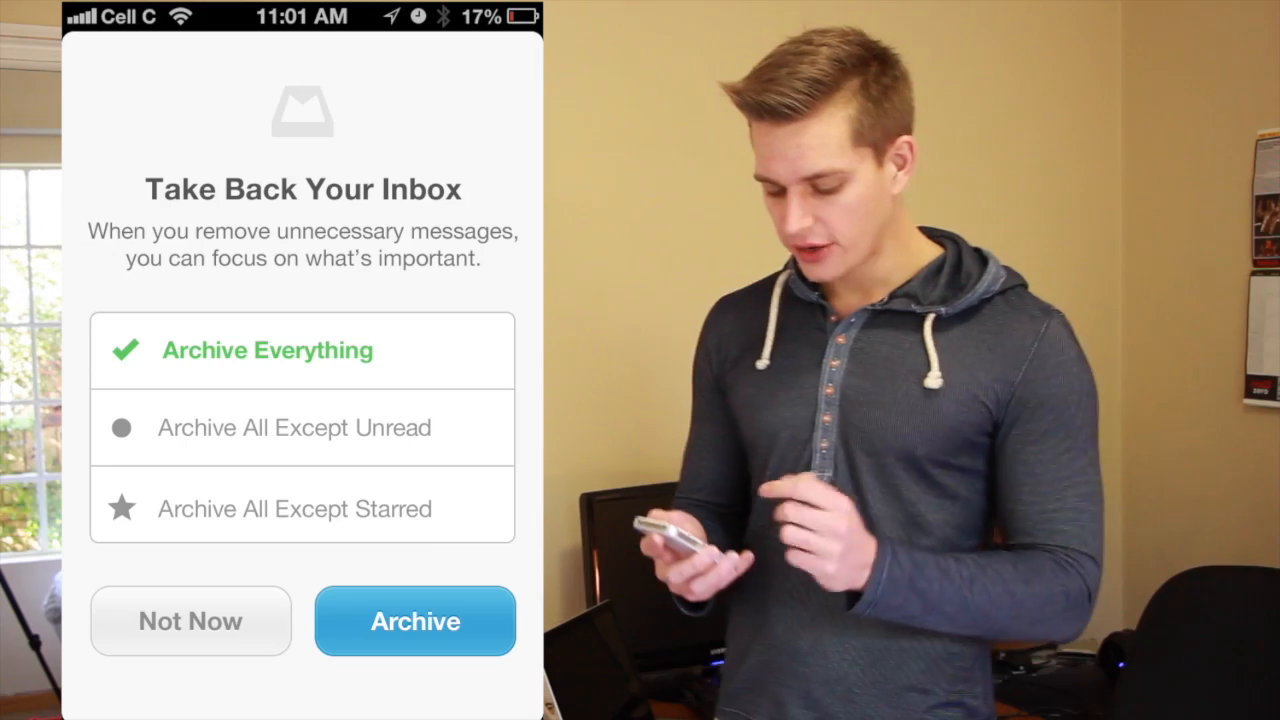
click(414, 620)
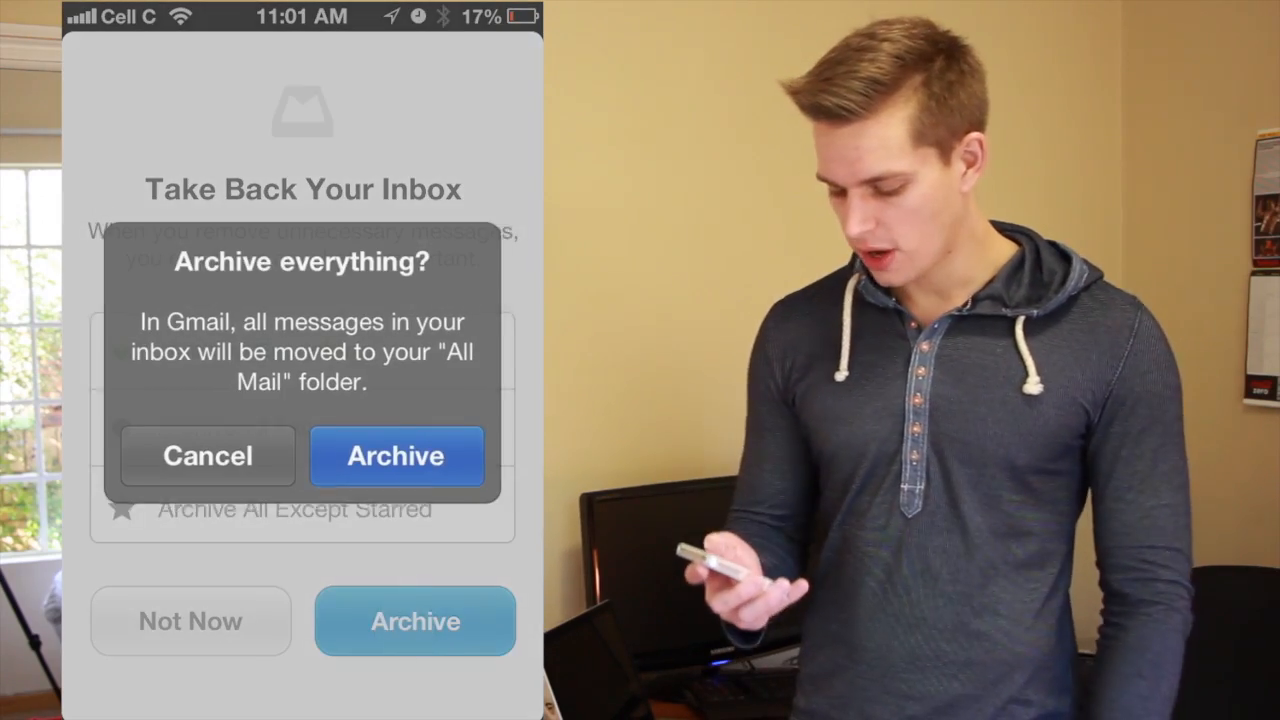
click(396, 456)
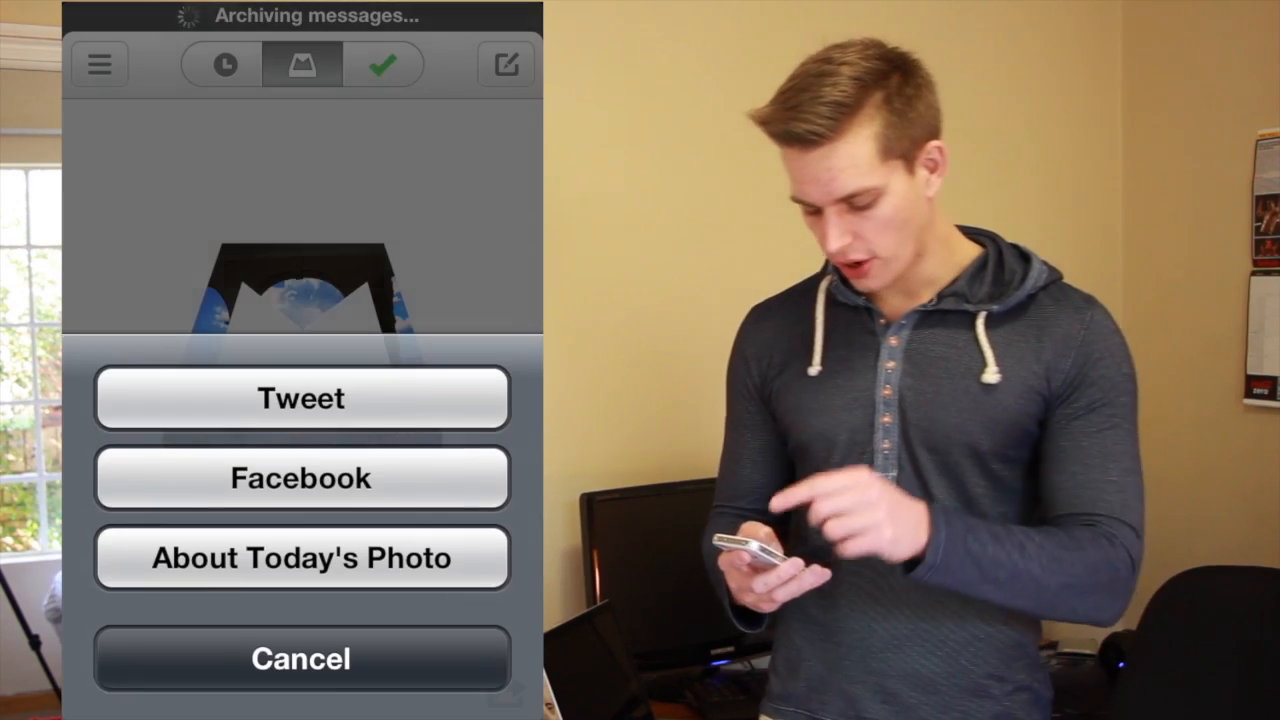
Step: Dismiss the empty-inbox share sheet and open the Archive list of moved messages
click(301, 658)
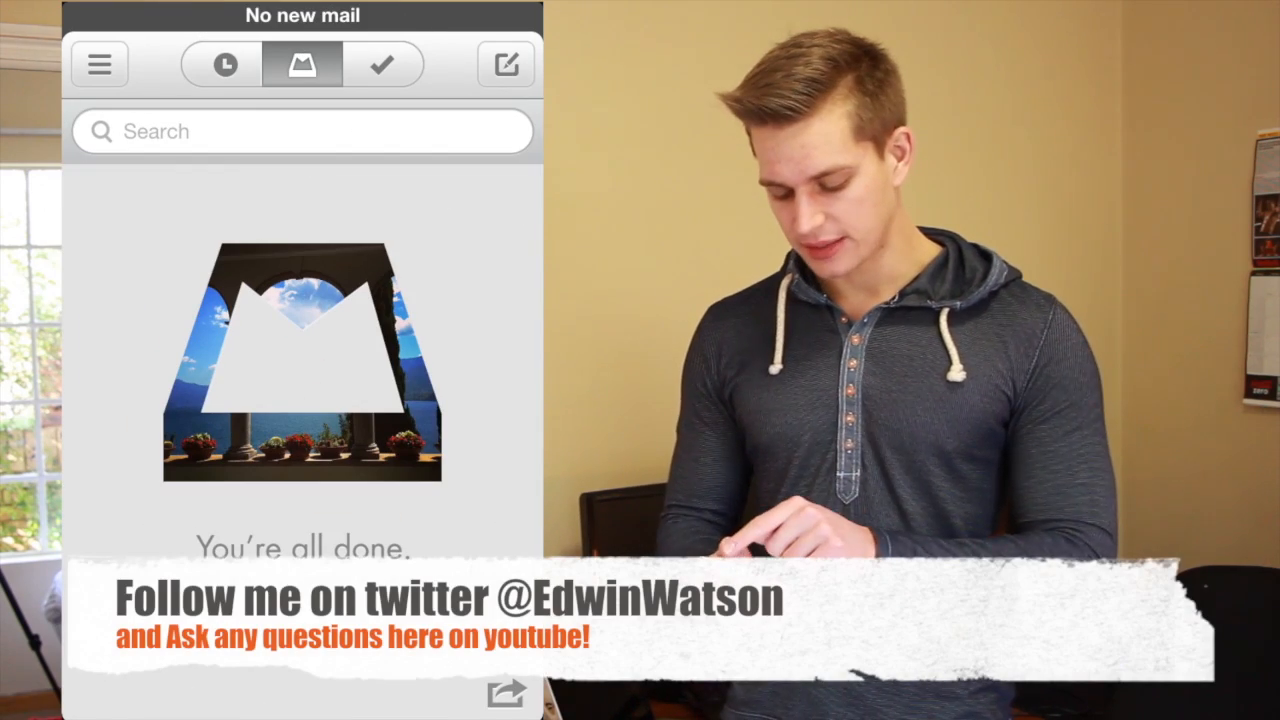
click(382, 64)
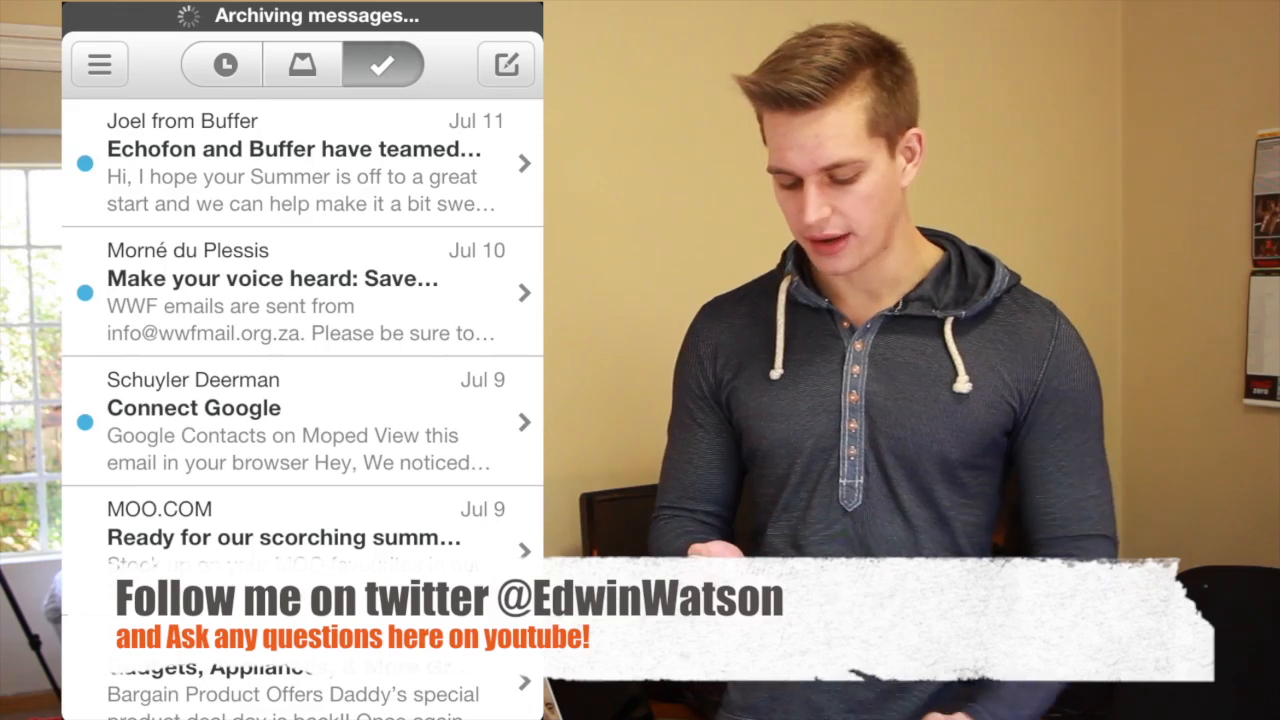